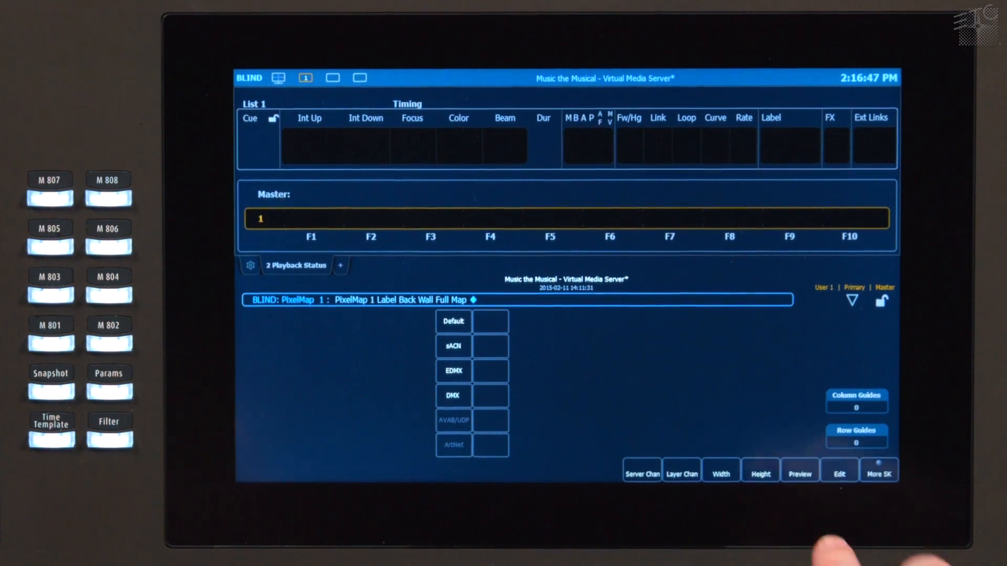
Step: Edit Pixel Map 1 'Back Wall Full Map' to display its empty 13x9 grid
{"action": "left_click", "coordinate": [838, 473]}
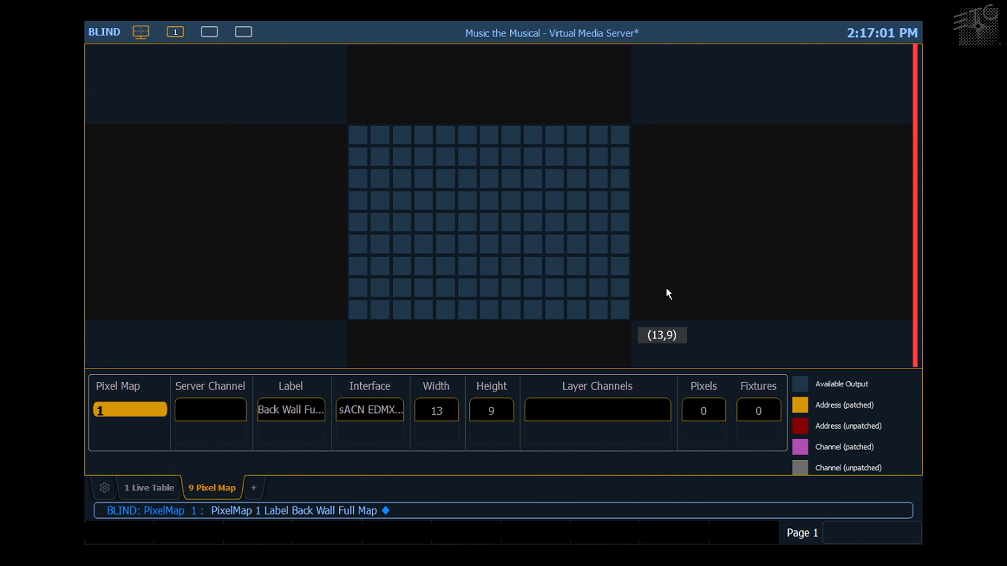
{"action": "mouse_move", "coordinate": [754, 172]}
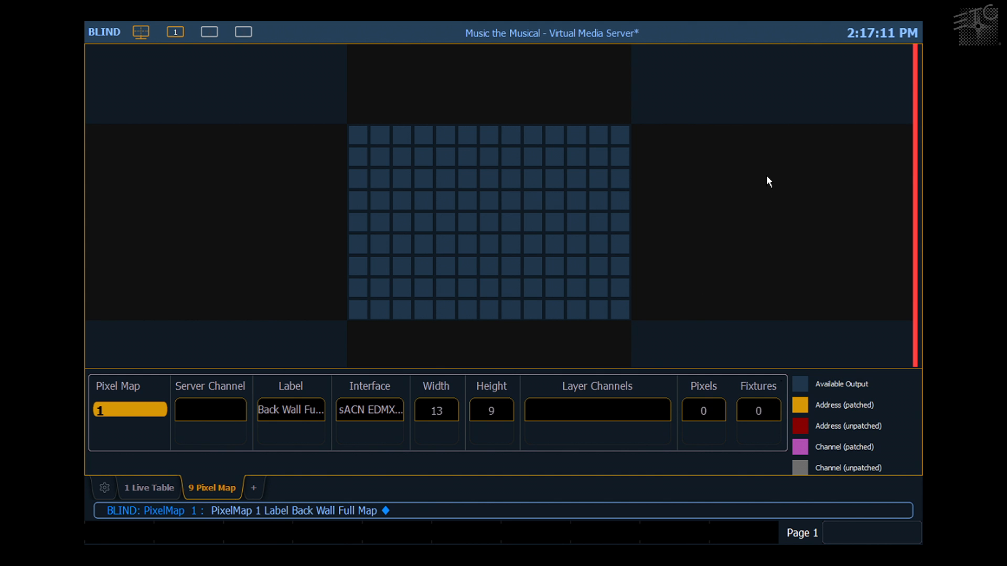
{"action": "mouse_move", "coordinate": [329, 107]}
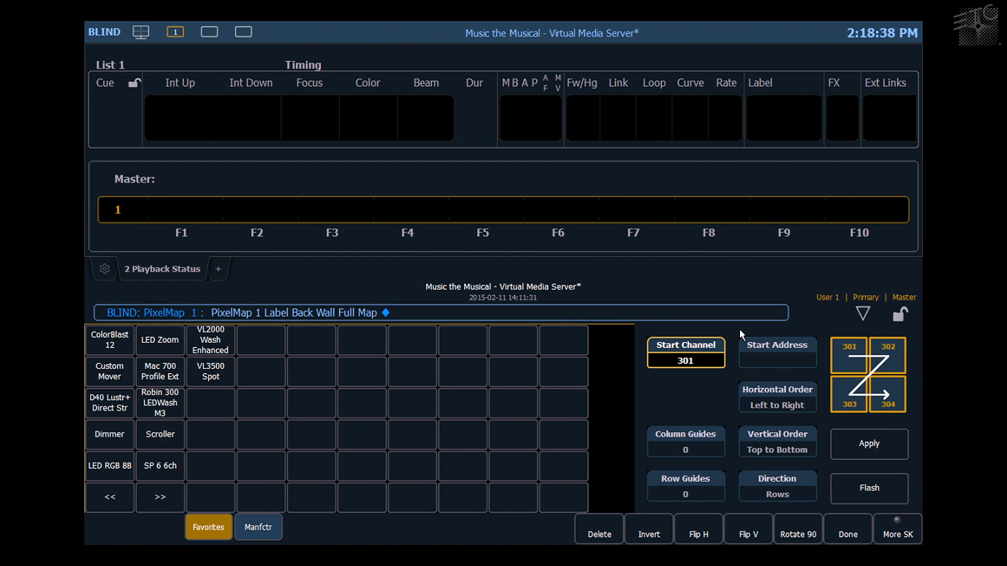
{"action": "mouse_move", "coordinate": [737, 338]}
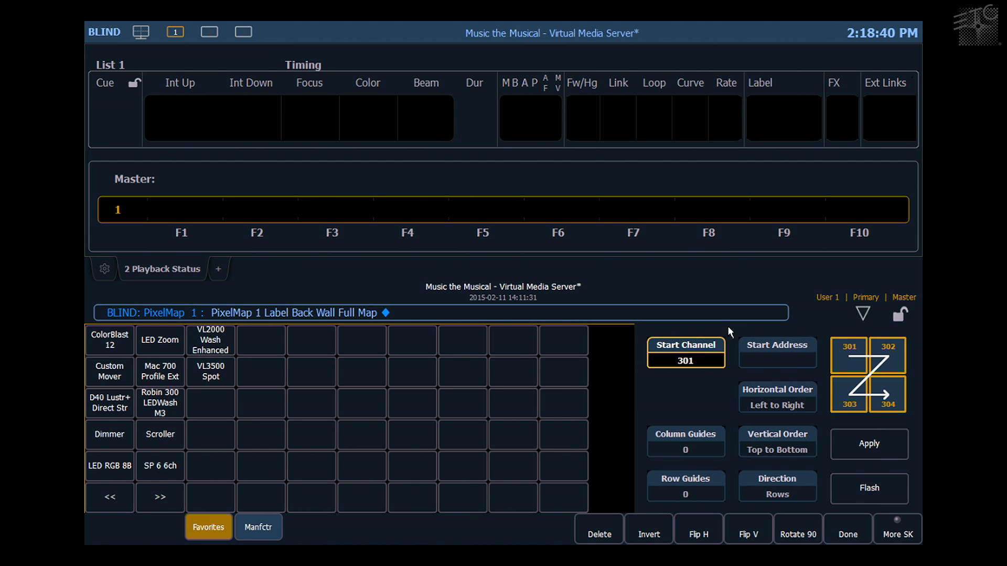
{"action": "mouse_move", "coordinate": [800, 367]}
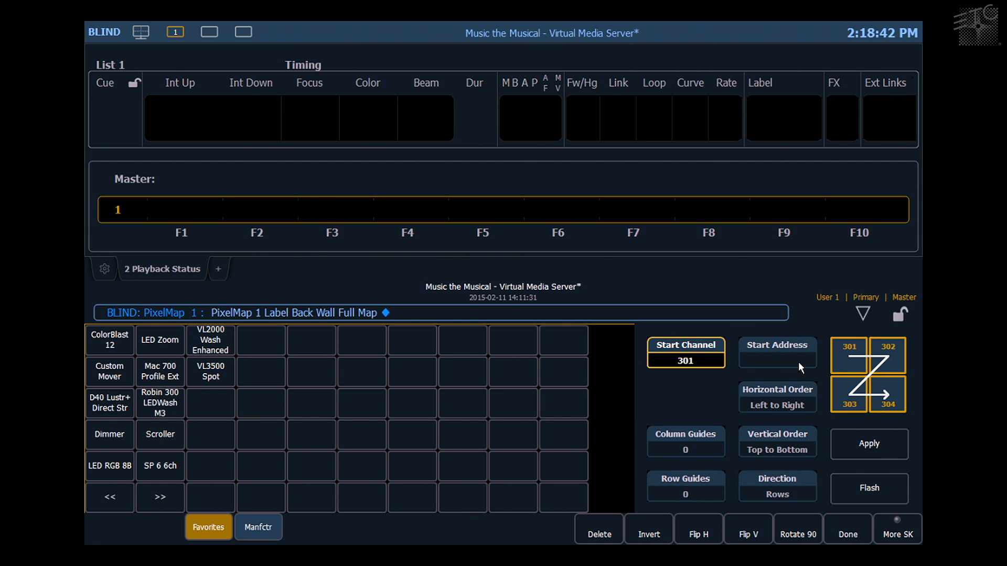
{"action": "mouse_move", "coordinate": [795, 372]}
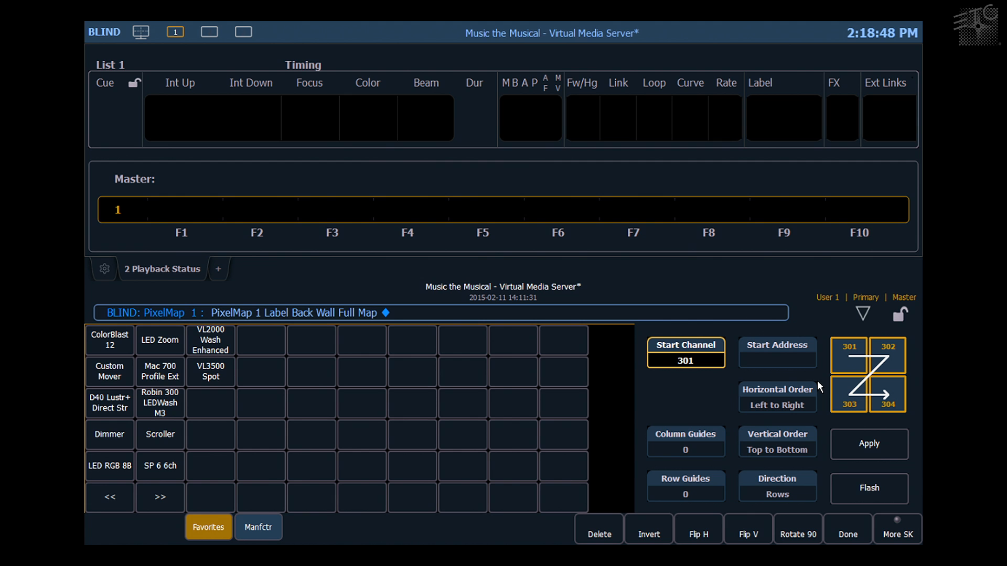
{"action": "mouse_move", "coordinate": [747, 400]}
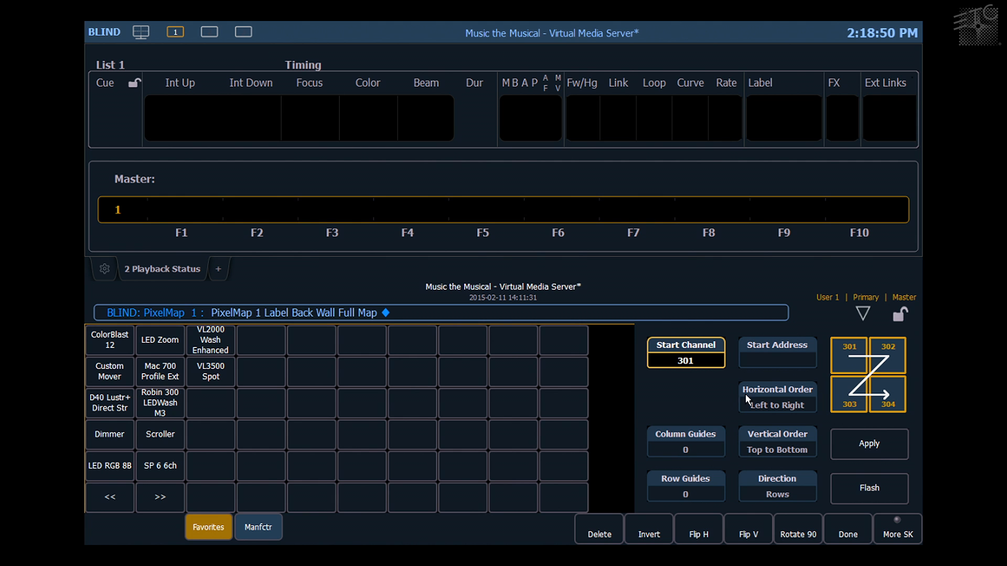
Step: Keep vertical order Top to Bottom and set patch direction to Columns
{"action": "left_click", "coordinate": [776, 398]}
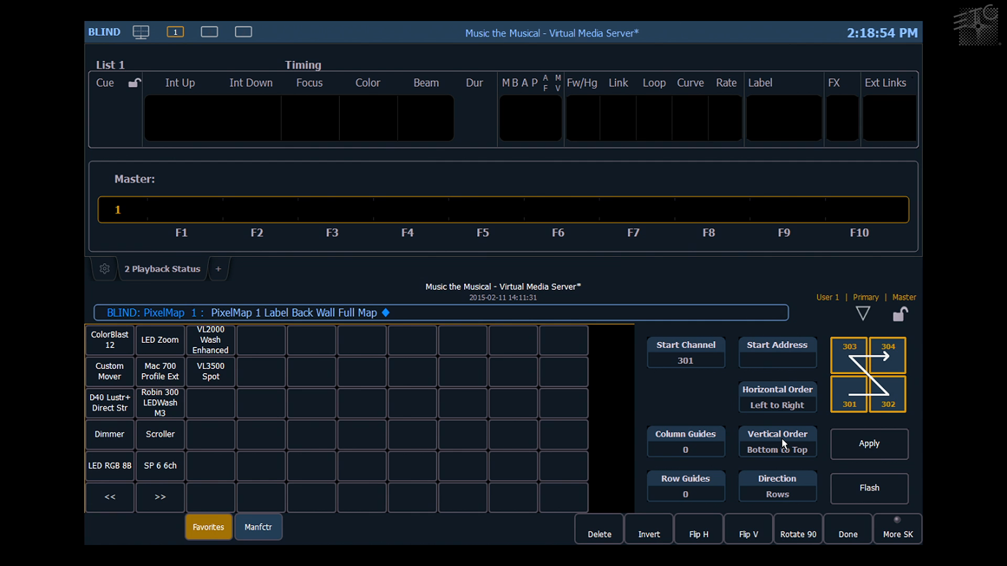
{"action": "left_click", "coordinate": [777, 441]}
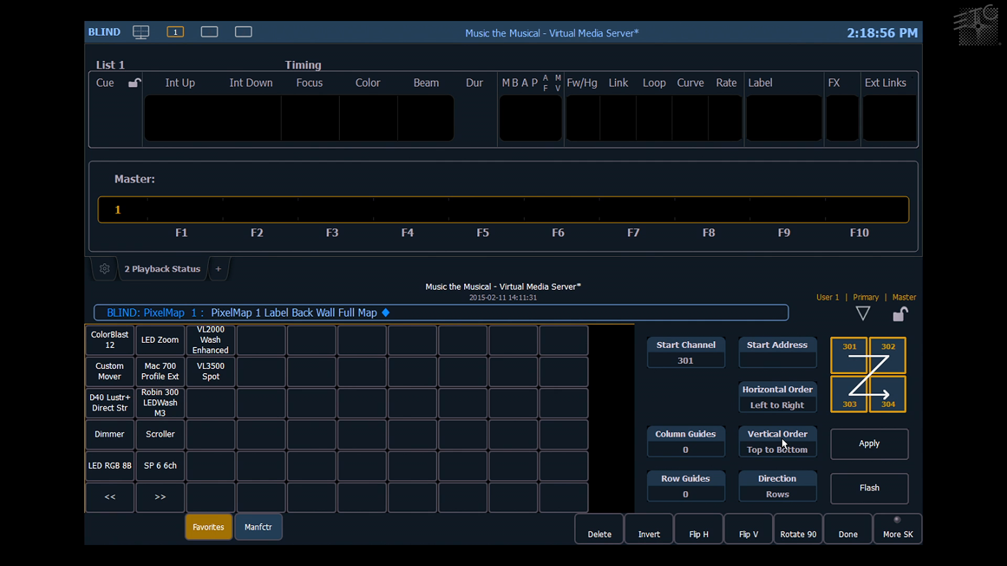
{"action": "left_click", "coordinate": [776, 486]}
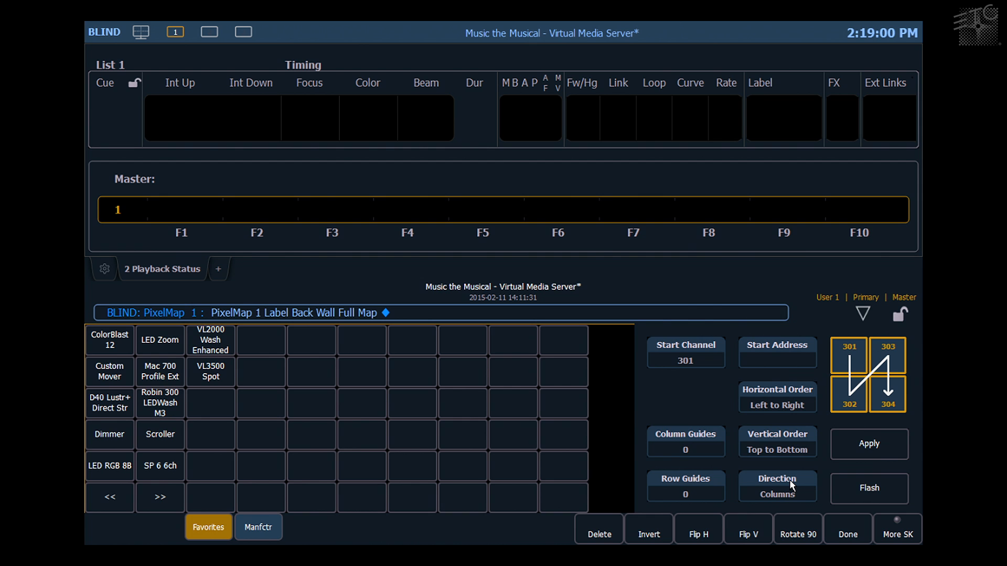
{"action": "mouse_move", "coordinate": [796, 486]}
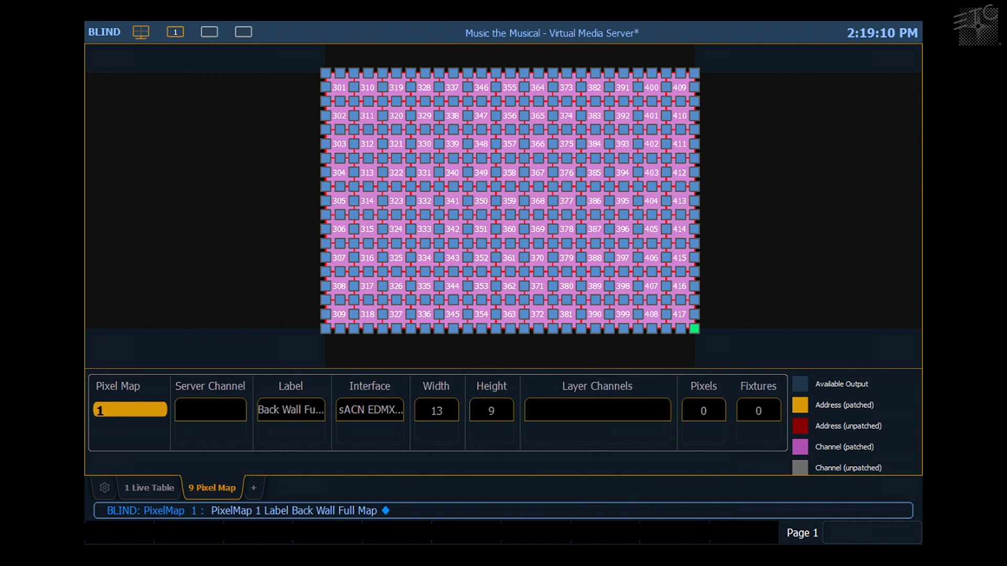
{"action": "mouse_move", "coordinate": [297, 98]}
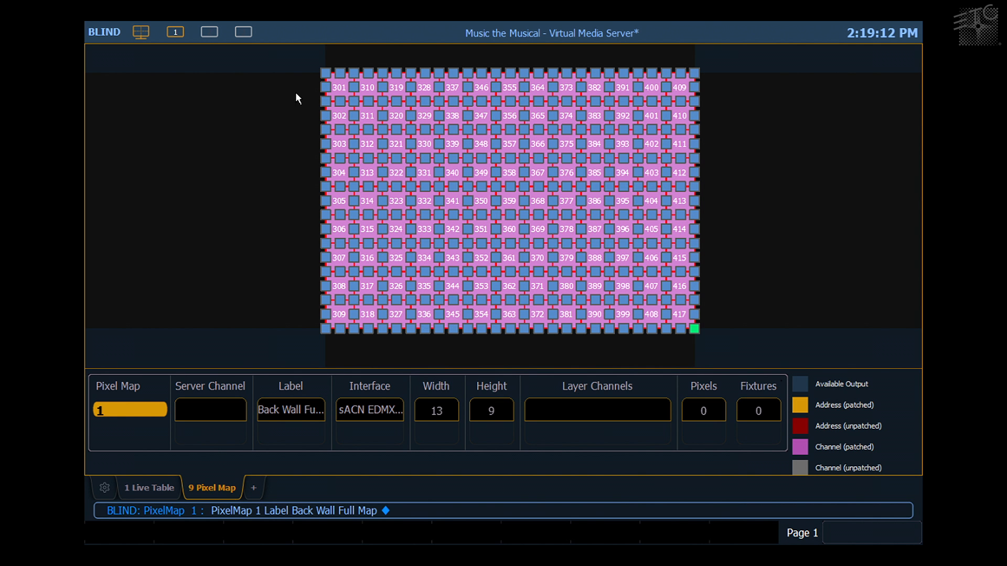